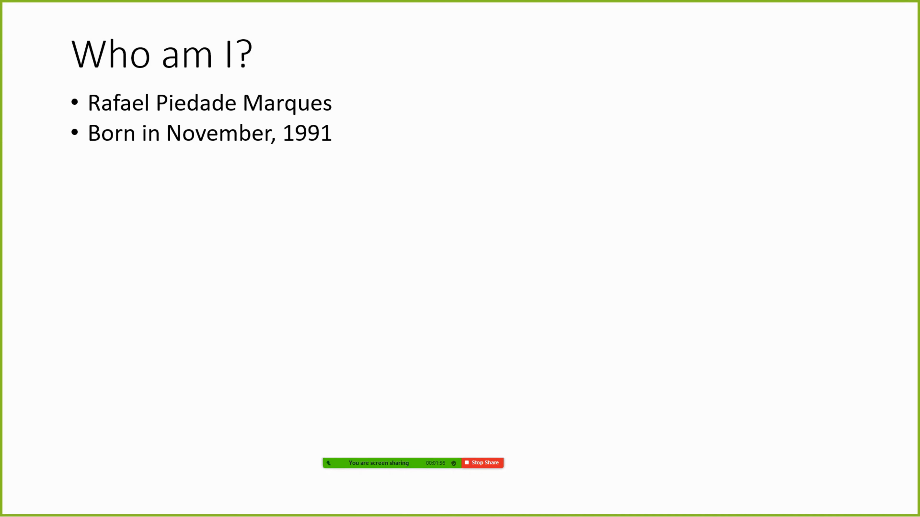
Reveal the remaining Who am I? bullets, including 'VPM -> 2019/2020', on the slideshow
key(right)
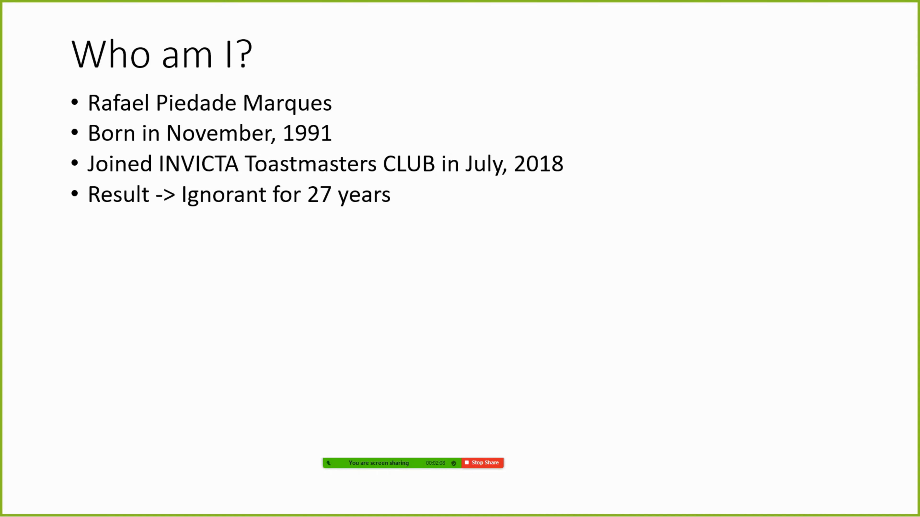
text(VPM -> 2019/2020)
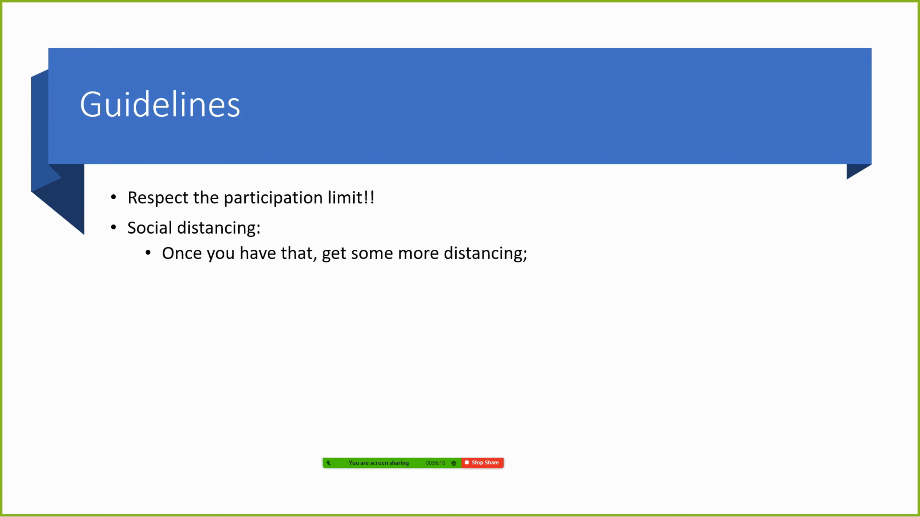
Reveal the Guidelines rule 'Everyone present wears a mask;'
text(Everyone present wears a mask;)
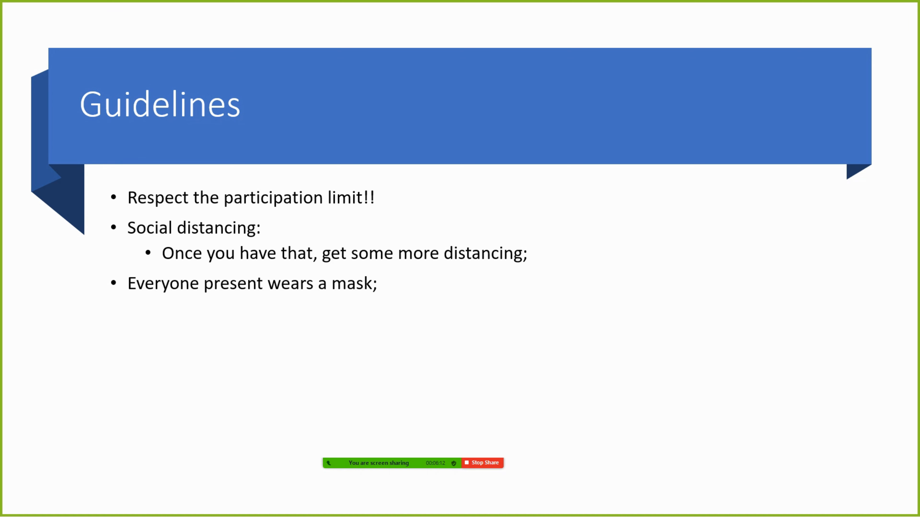